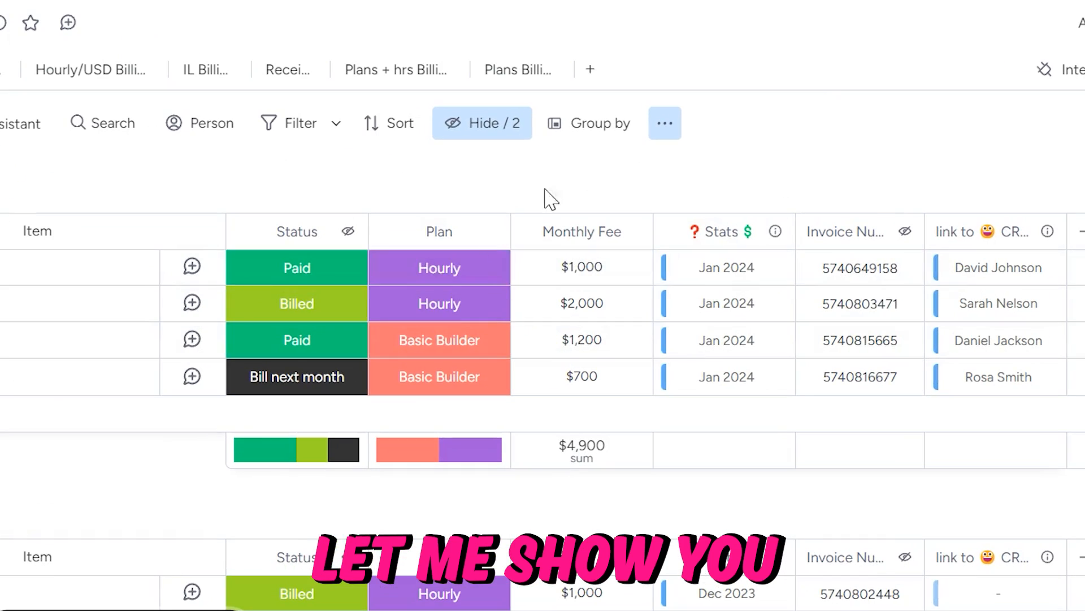
# - Restrict Monthly Fee column editing to the board owner only, then close the permissions panel
pyautogui.click(531, 197)
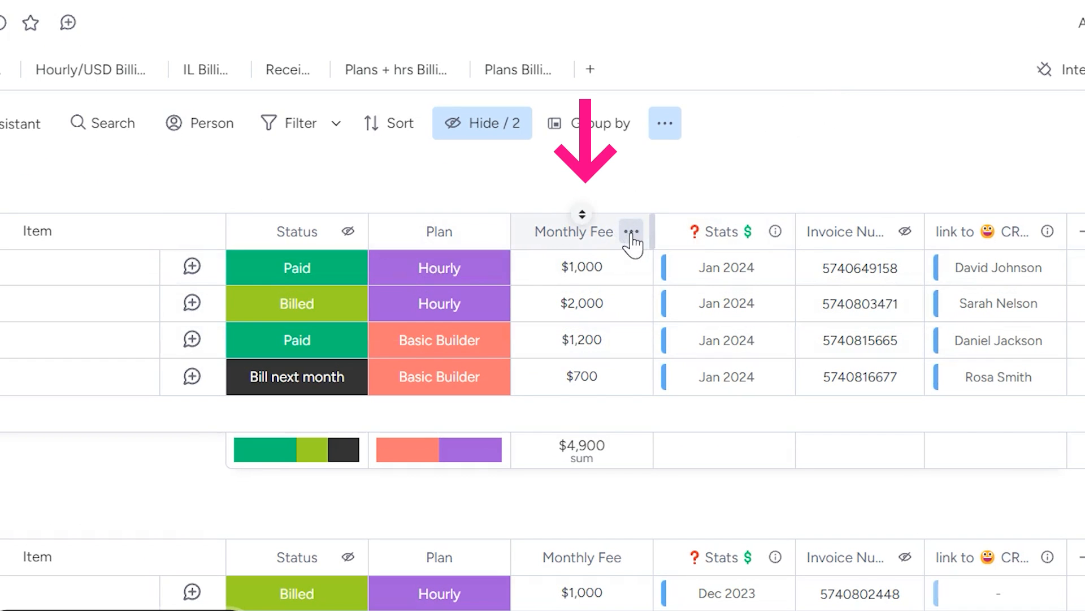
pyautogui.click(631, 231)
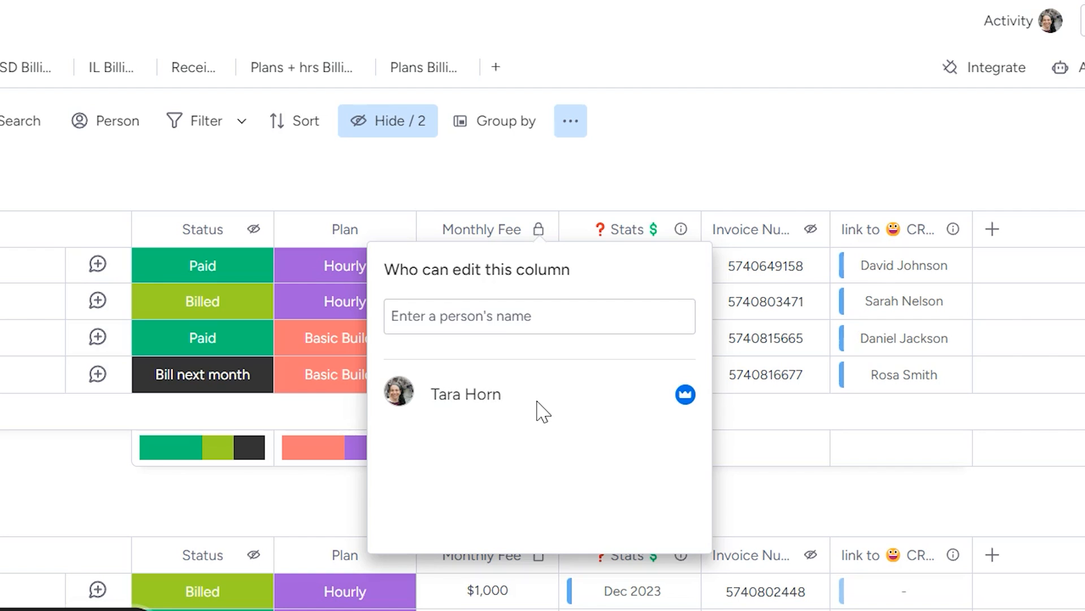
pyautogui.click(537, 159)
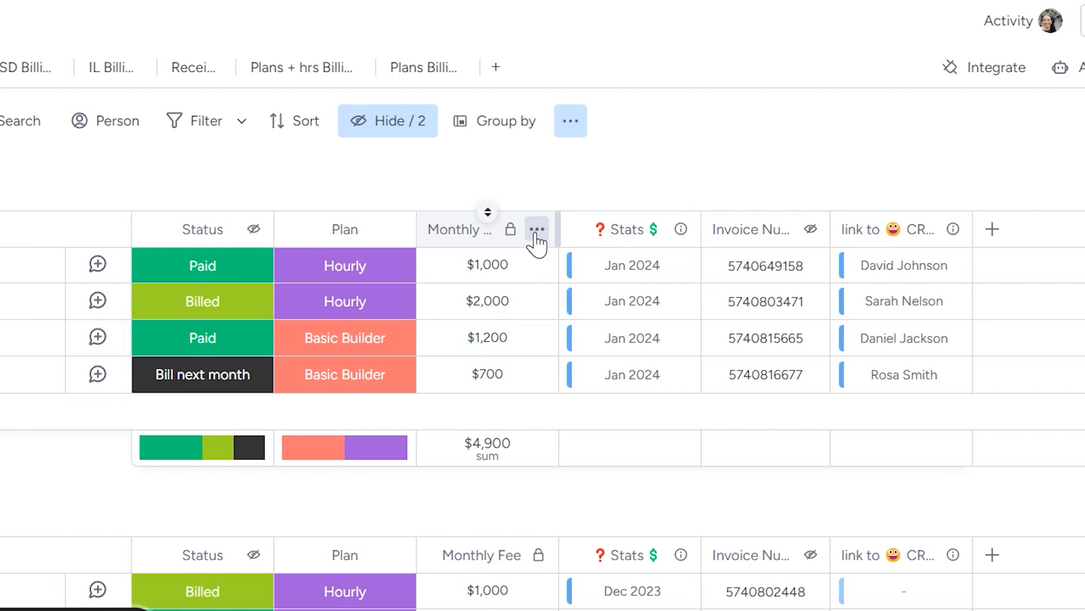
# - Unrestrict editing of the Monthly Fee column via its column Settings menu
pyautogui.click(537, 229)
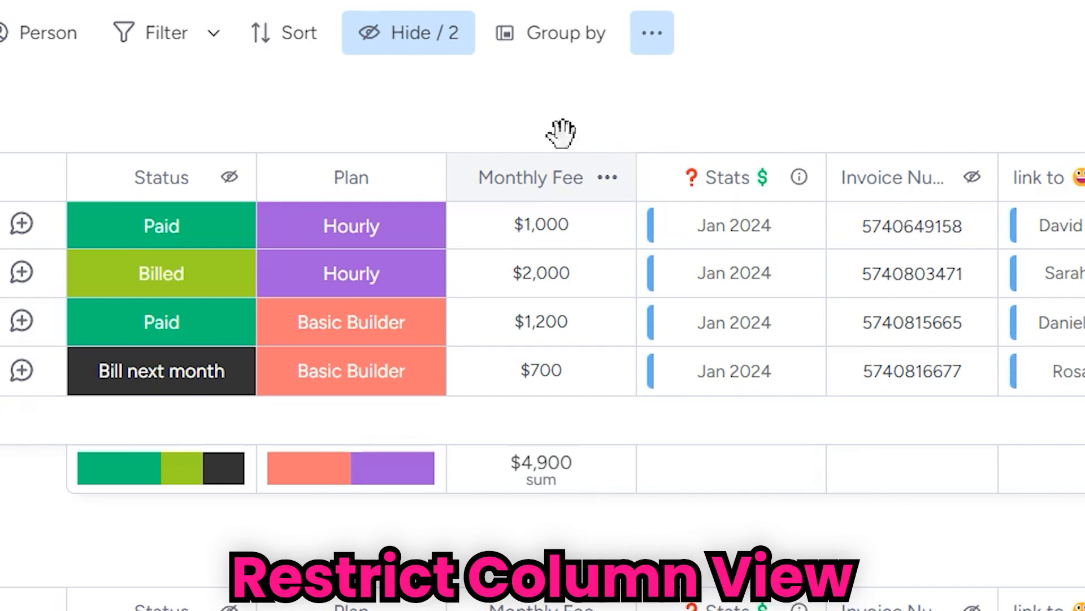
# - Restrict Monthly Fee column viewing to the board owner, then close the view-permissions panel
pyautogui.click(577, 182)
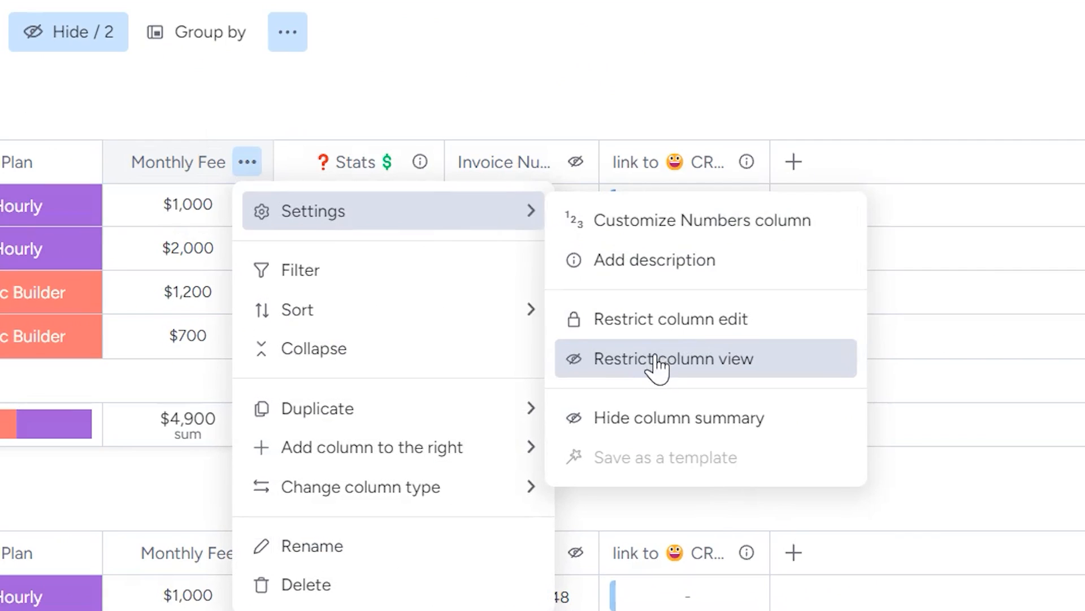
pyautogui.click(672, 358)
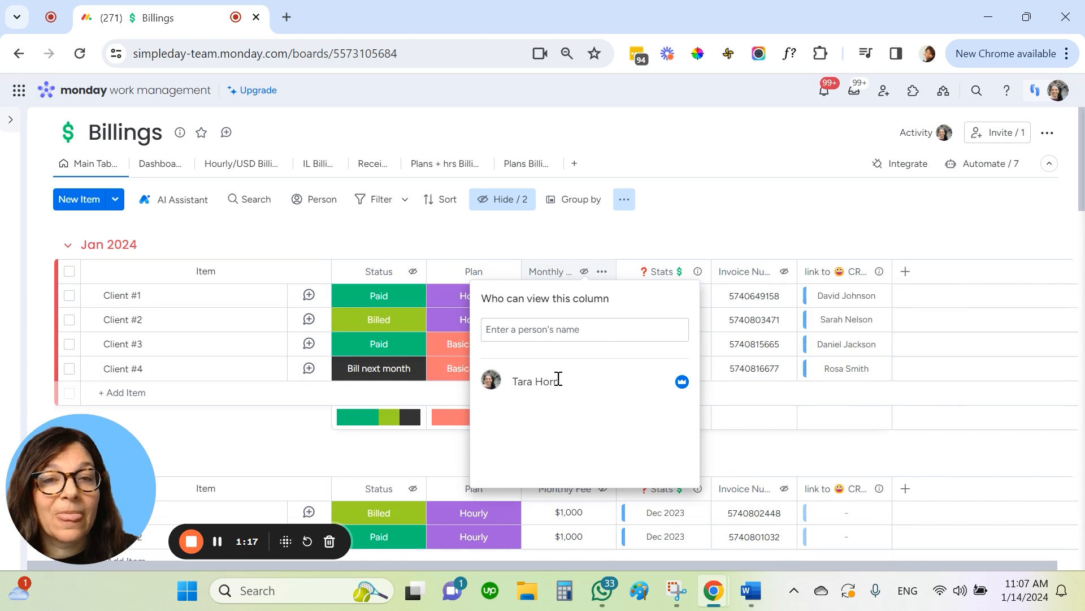
pyautogui.click(584, 330)
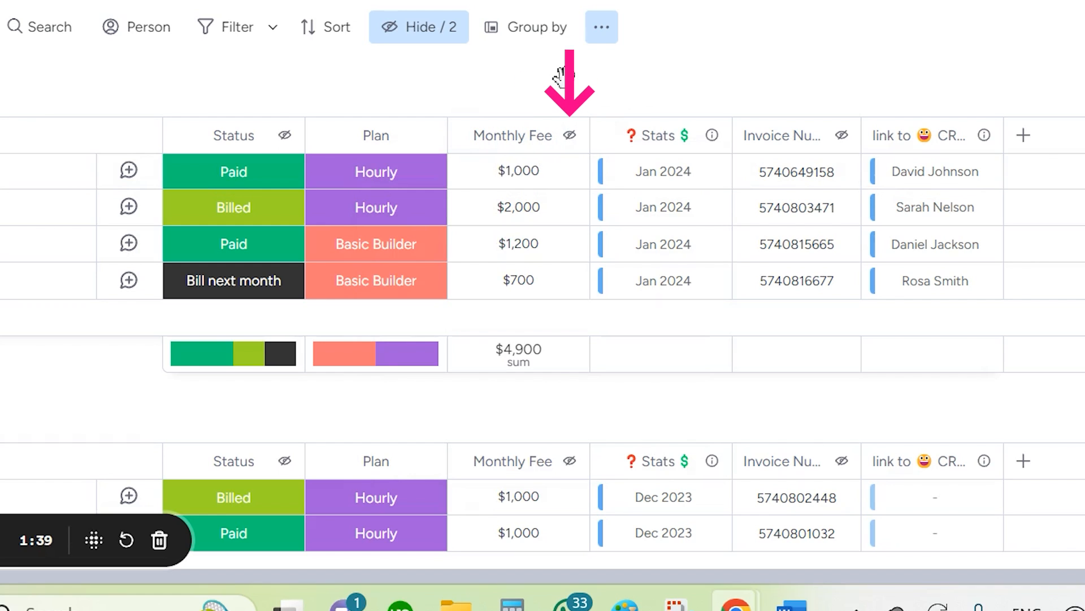
# - Unrestrict viewing of the Monthly Fee column from its column Settings menu
pyautogui.click(512, 135)
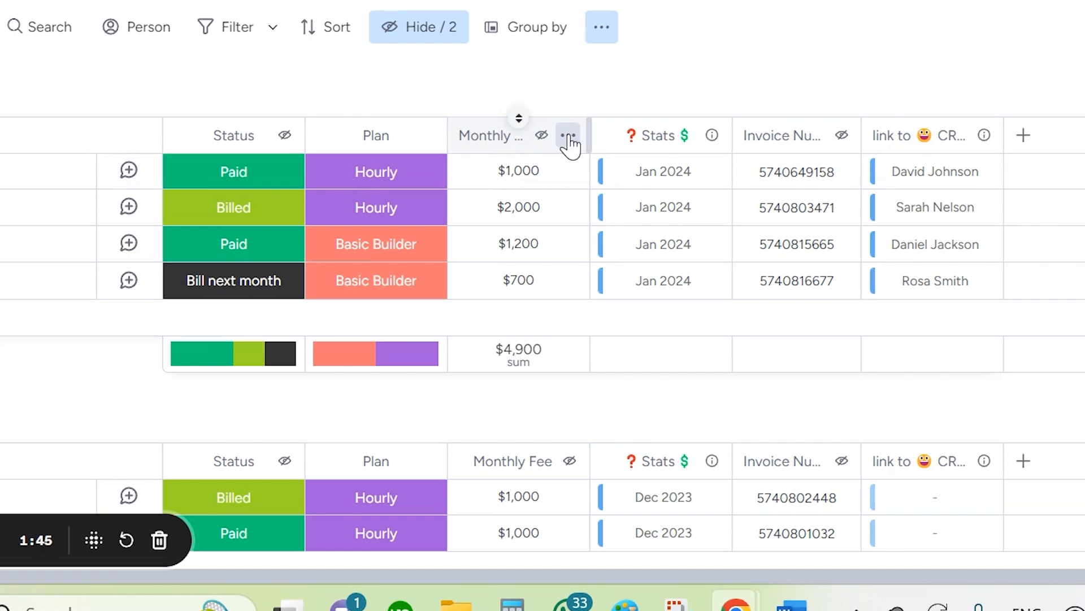
pyautogui.click(569, 135)
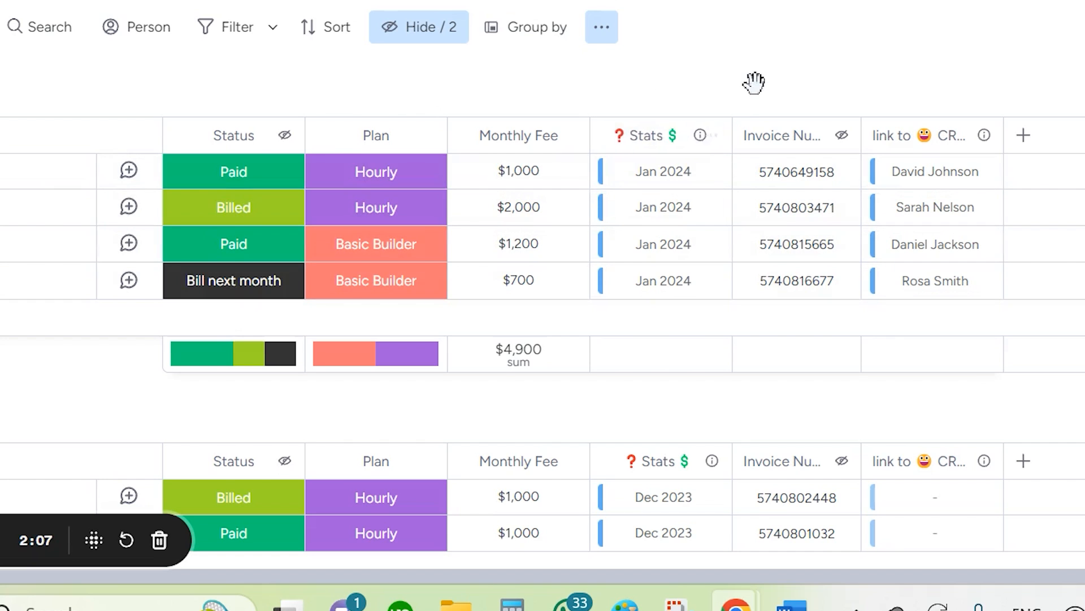
pyautogui.moveTo(661, 130)
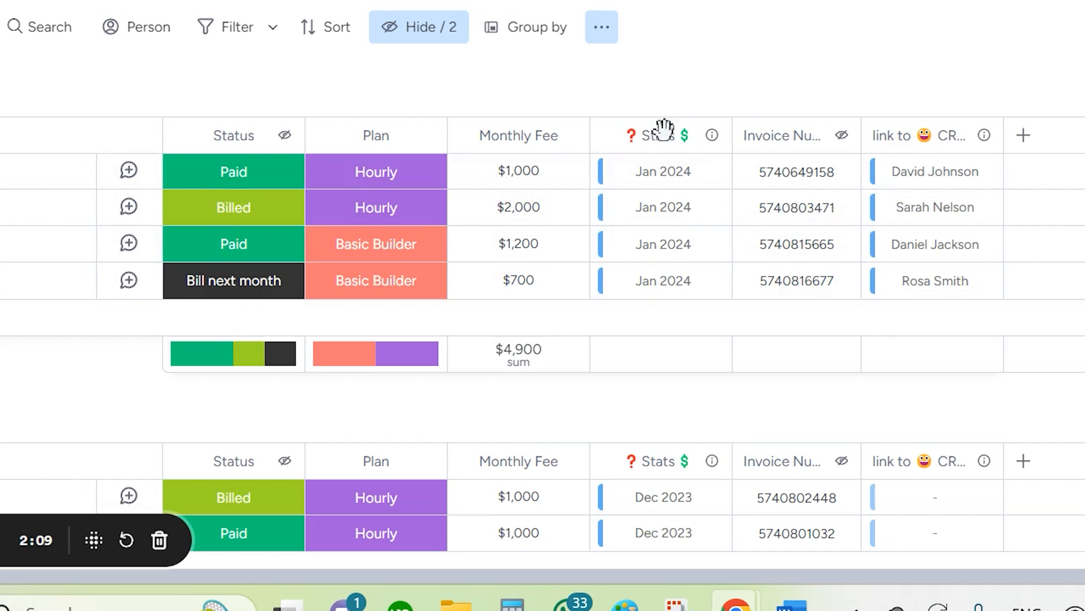
# - Open Client #4's $700 Monthly Fee cell in the Jan 2024 group for editing
pyautogui.click(518, 281)
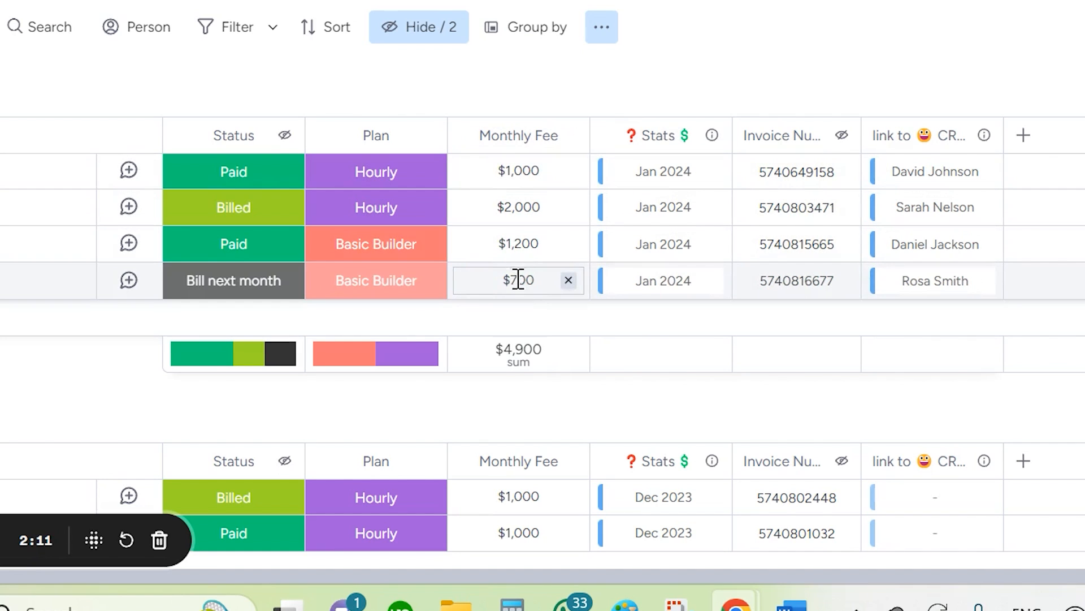